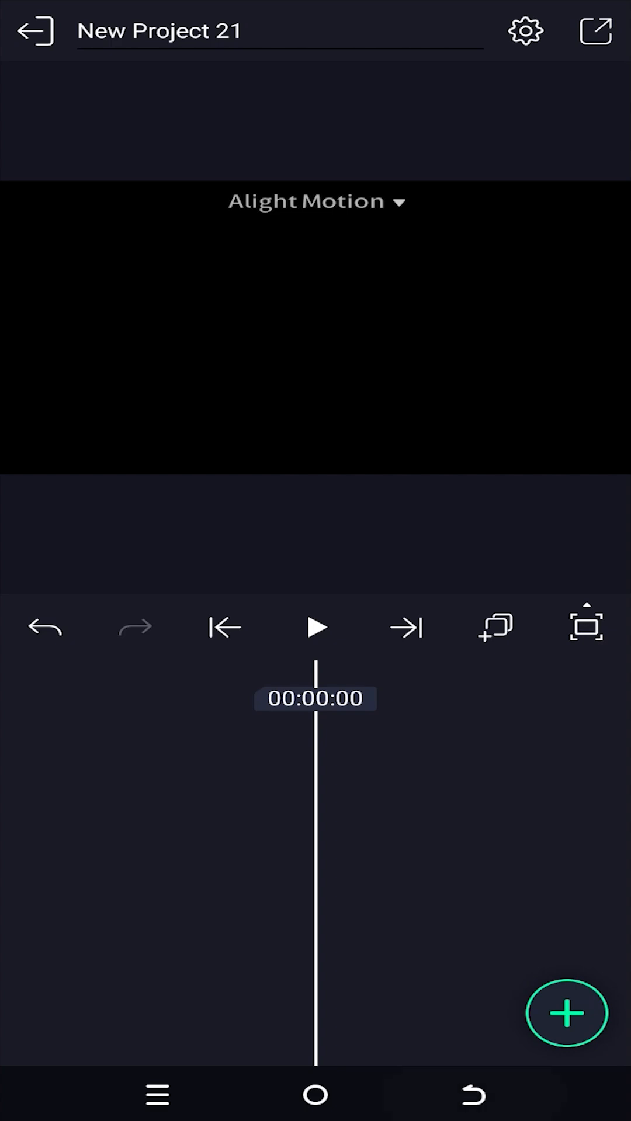
Step: Open the add-element panel and choose Vector Drawing
{"action": "left_click", "coordinate": [565, 1013]}
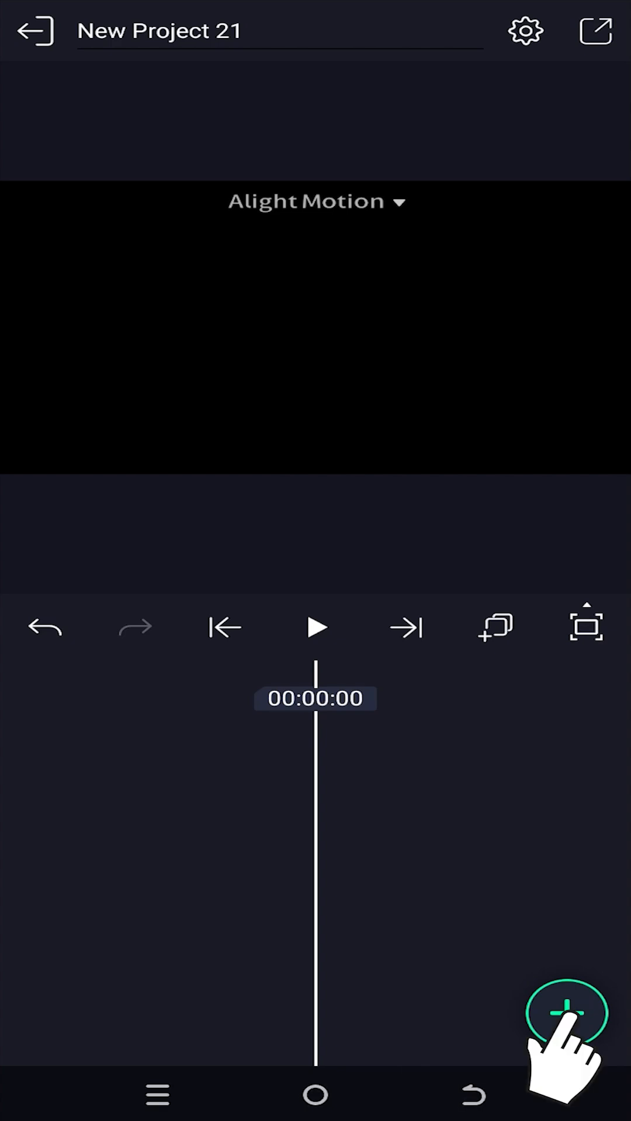
{"action": "left_click", "coordinate": [565, 1011]}
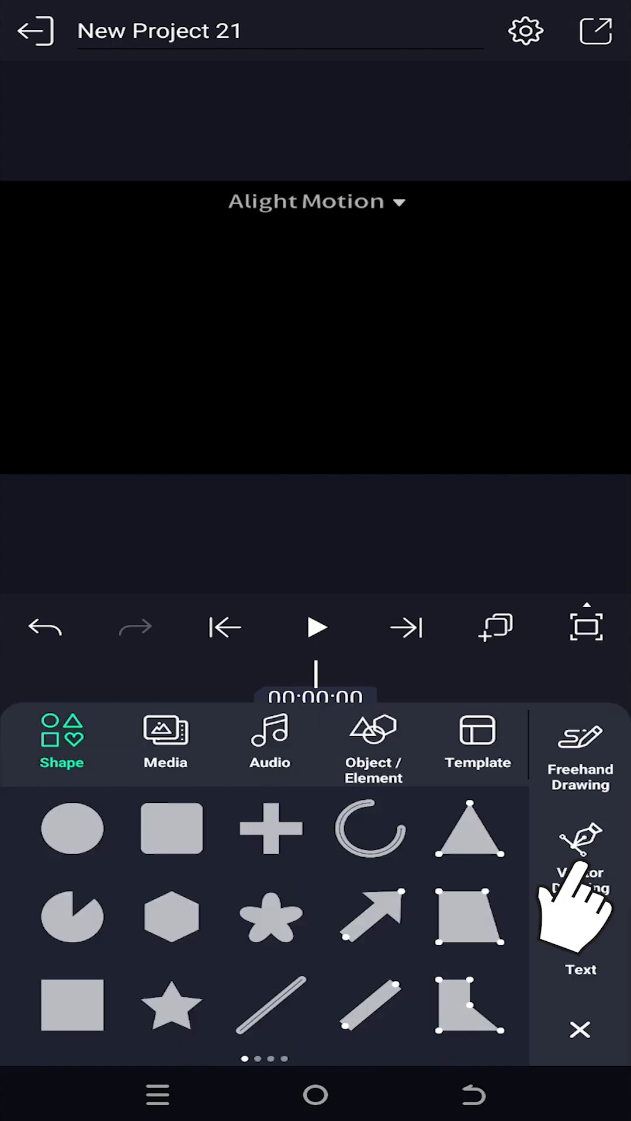
Step: Start a vector drawing layer and place four points forming a zigzag across the canvas
{"action": "left_click", "coordinate": [581, 851]}
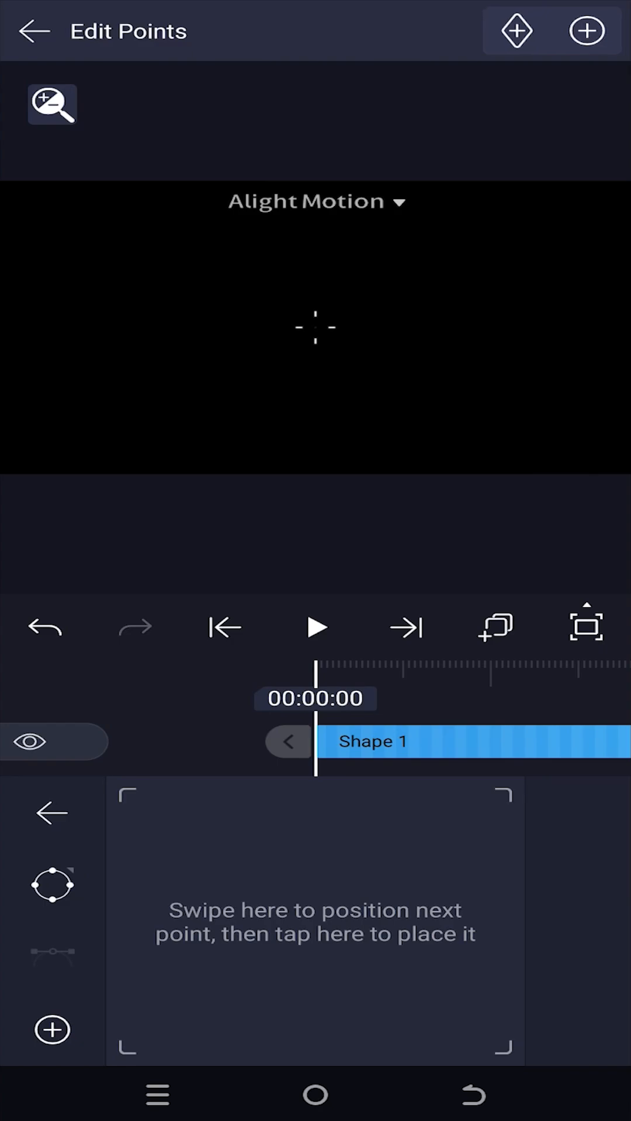
{"action": "left_click", "coordinate": [279, 953]}
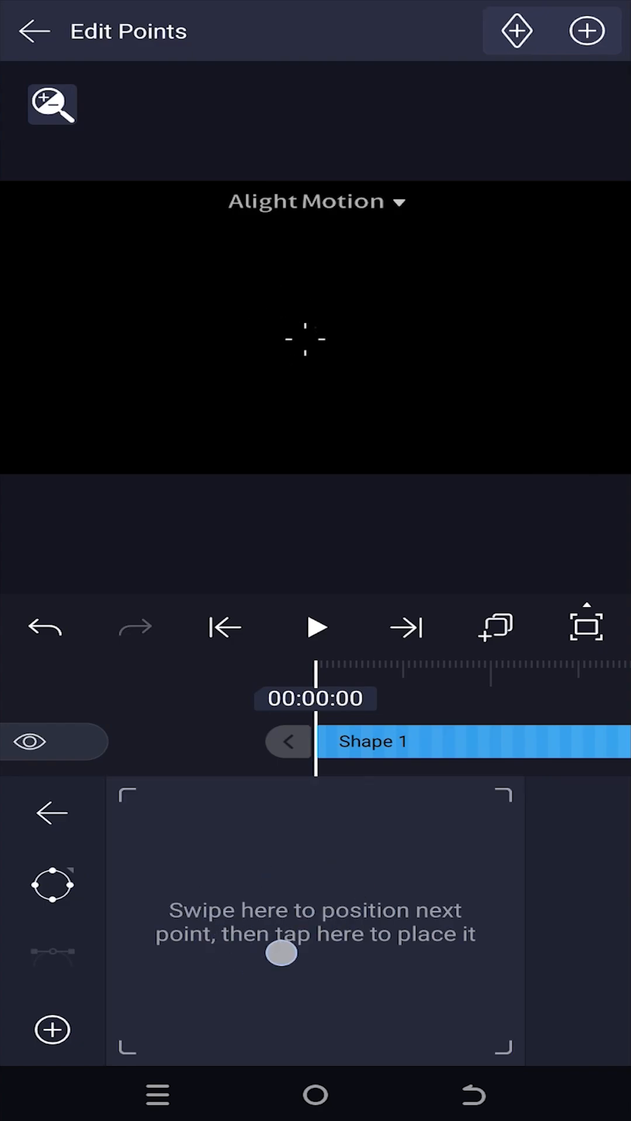
{"action": "left_click_drag", "start_coordinate": [280, 953], "coordinate": [285, 898]}
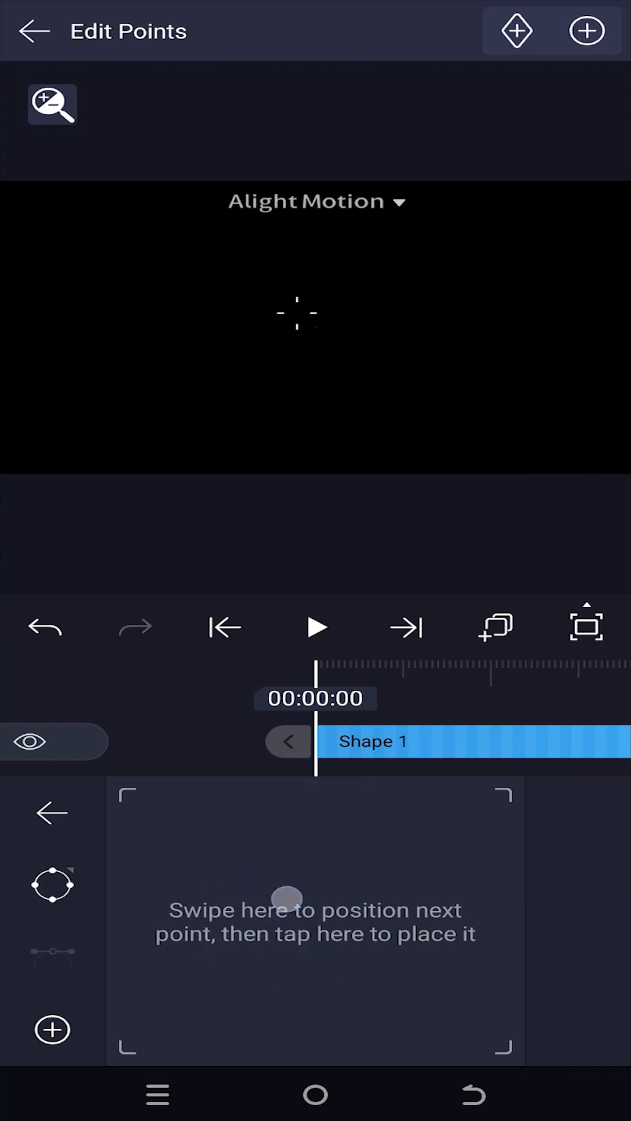
{"action": "left_click_drag", "start_coordinate": [287, 900], "coordinate": [169, 890]}
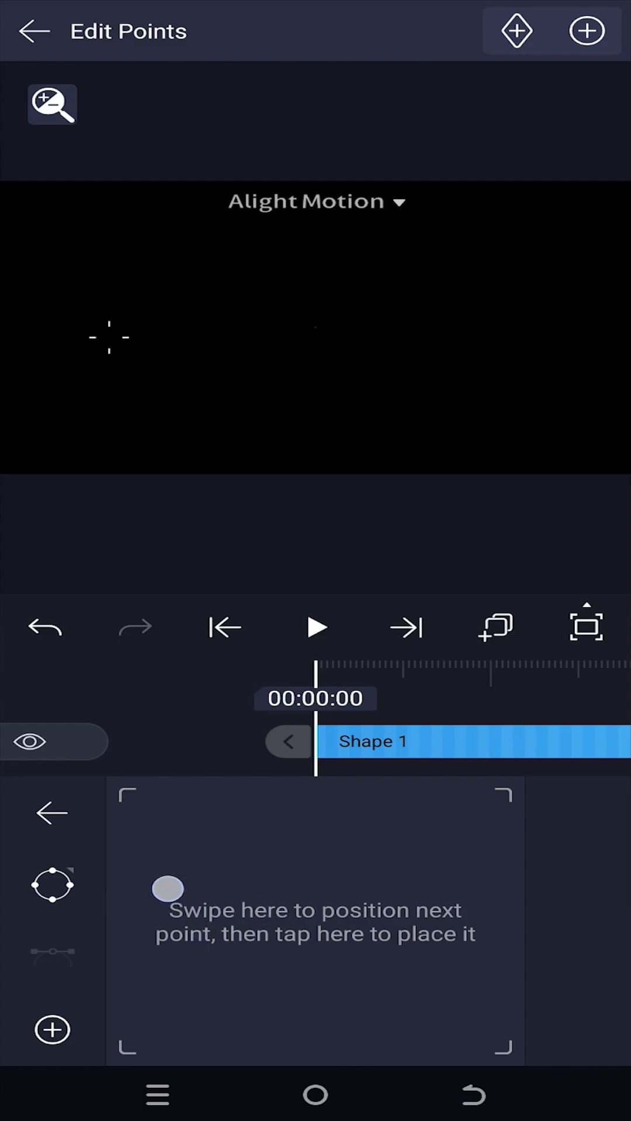
{"action": "left_click_drag", "start_coordinate": [168, 889], "coordinate": [330, 896]}
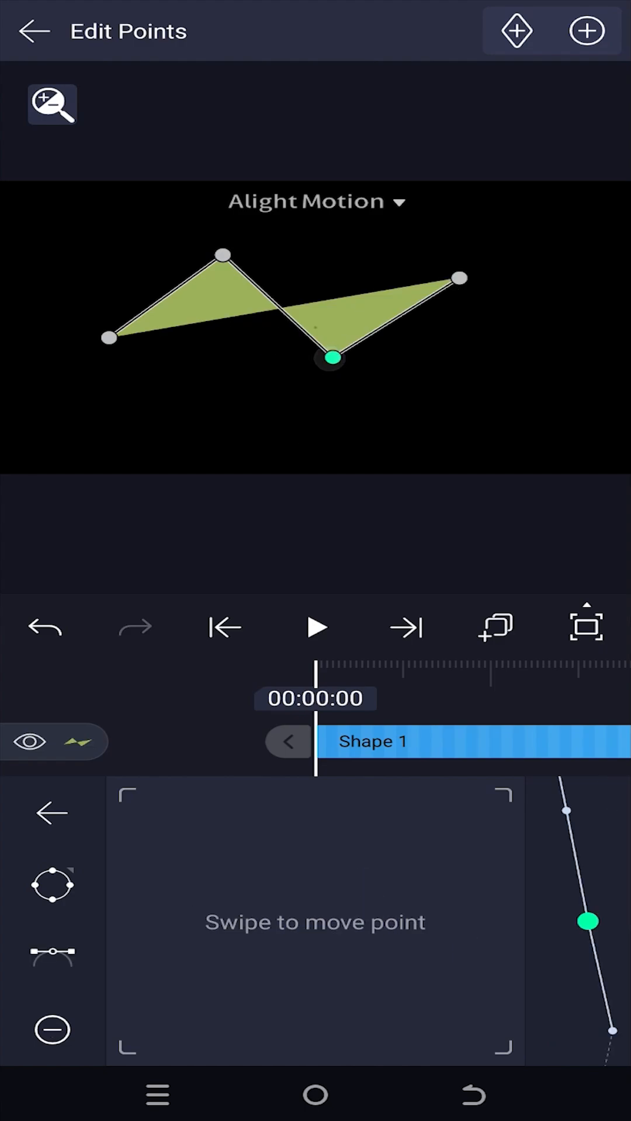
Step: Make the lowest zigzag point a smooth curve with flatter handles and finish point editing
{"action": "left_click", "coordinate": [51, 958]}
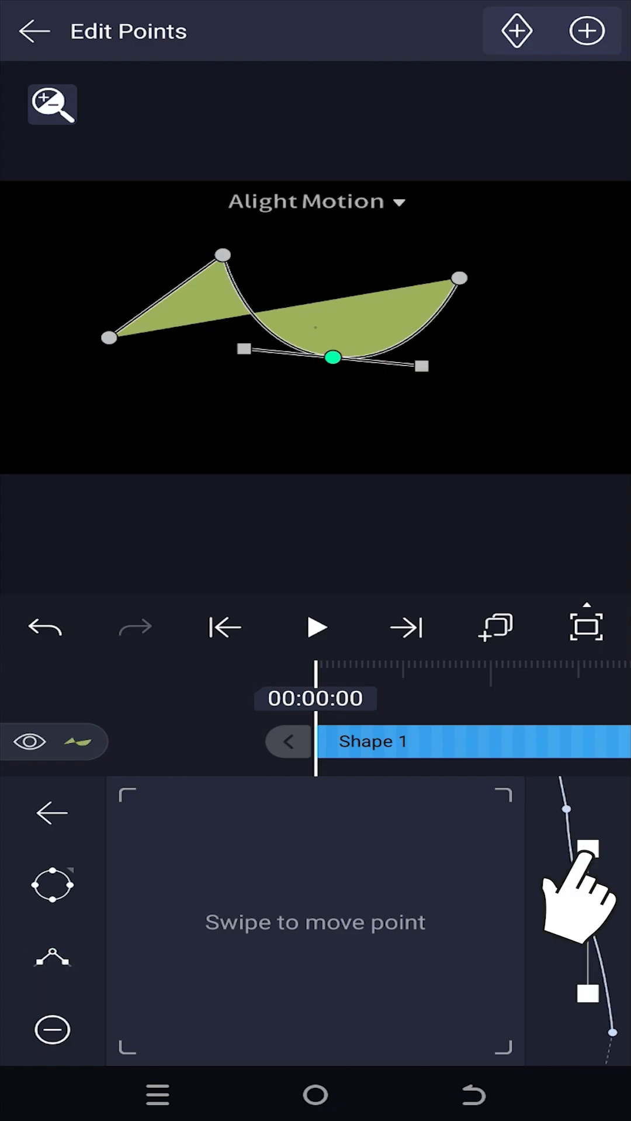
{"action": "left_click_drag", "start_coordinate": [579, 866], "coordinate": [588, 923]}
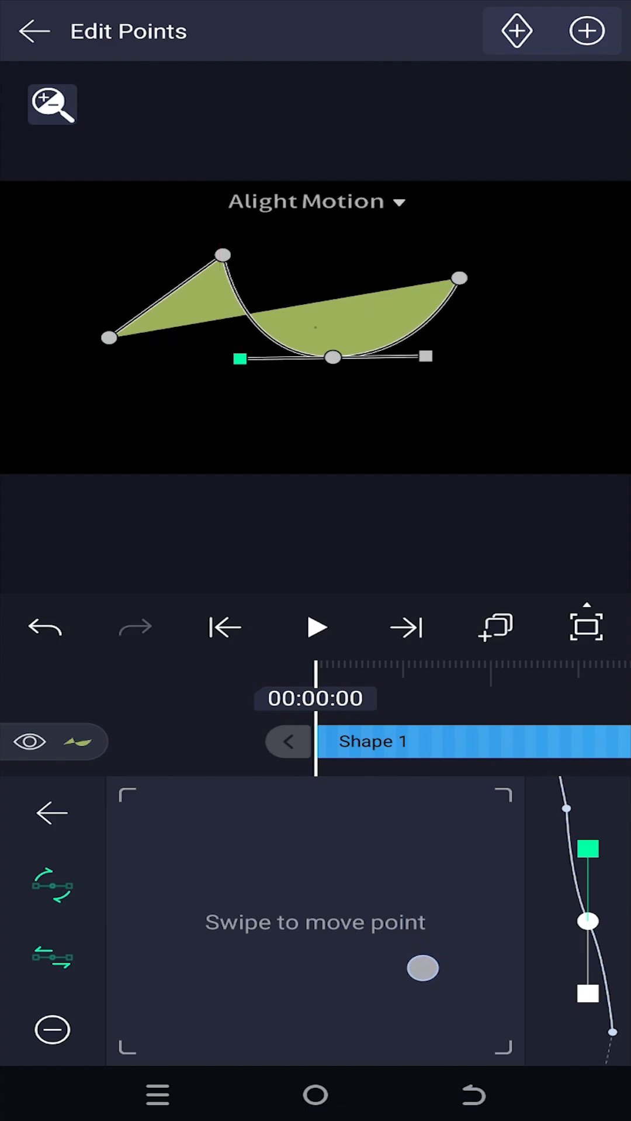
{"action": "left_click", "coordinate": [31, 30]}
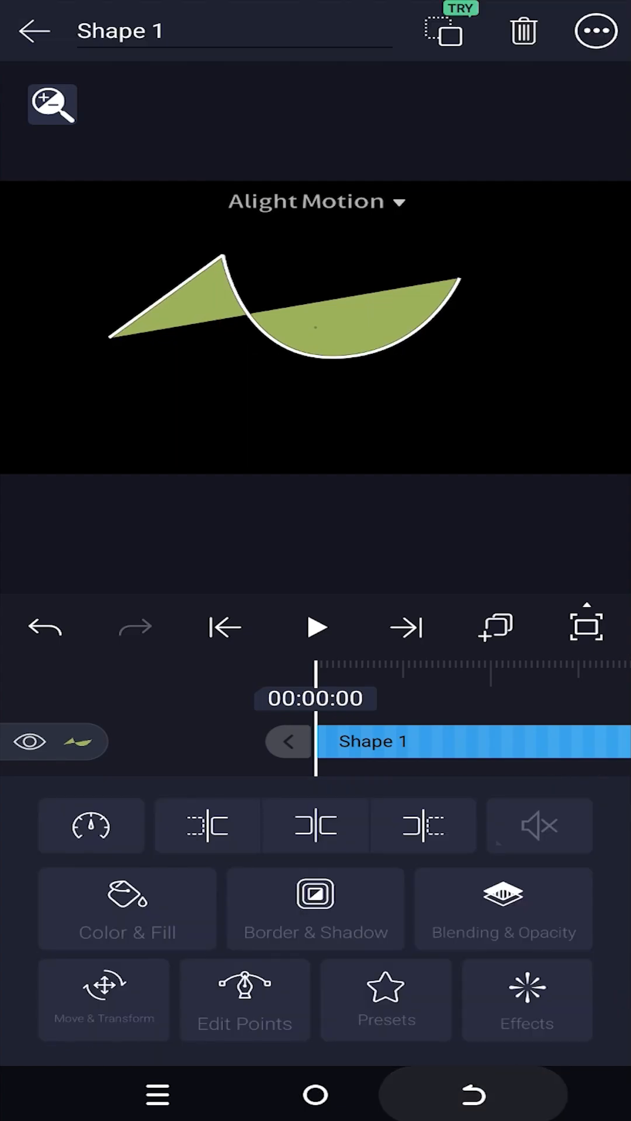
Step: Remove Shape 1's fill and give it a thickened white stroke
{"action": "left_click", "coordinate": [127, 909]}
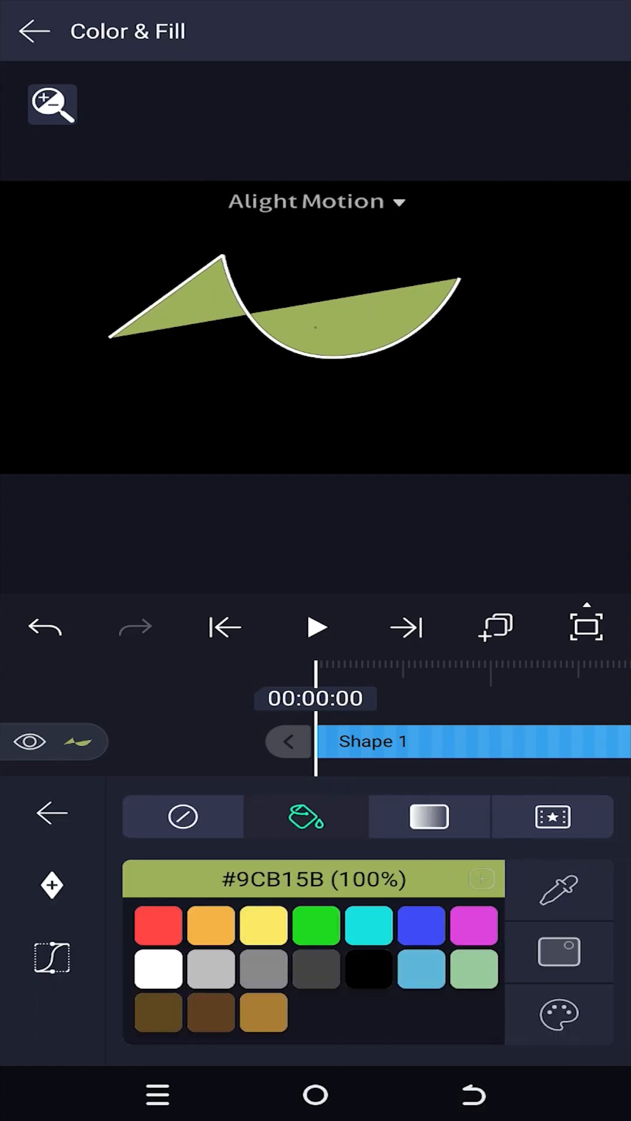
{"action": "left_click", "coordinate": [182, 816]}
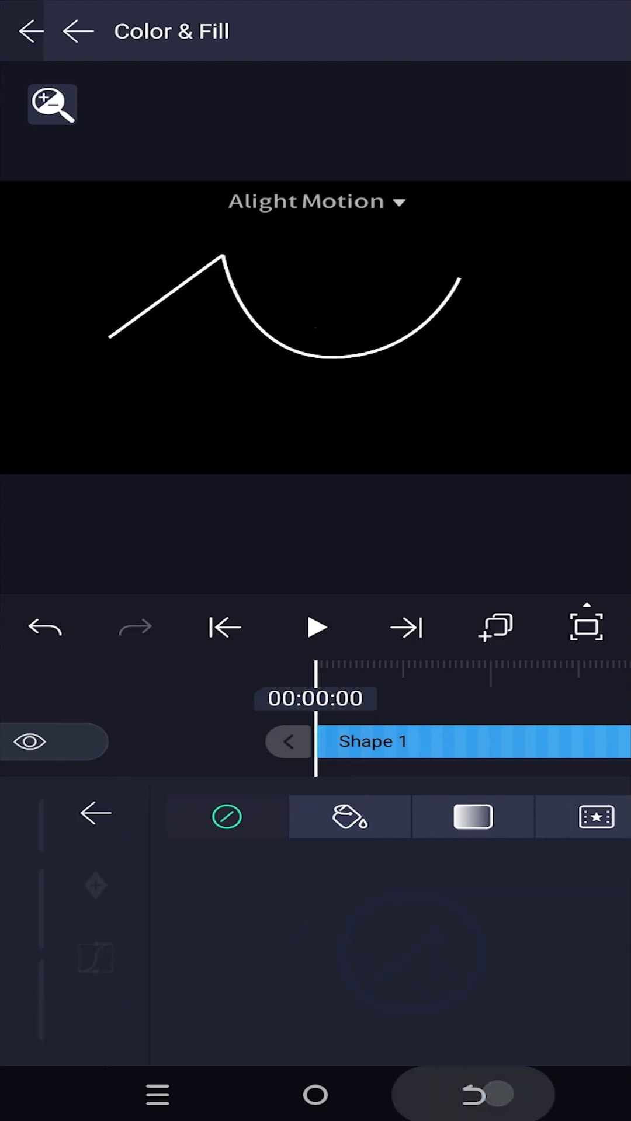
{"action": "left_click", "coordinate": [471, 816]}
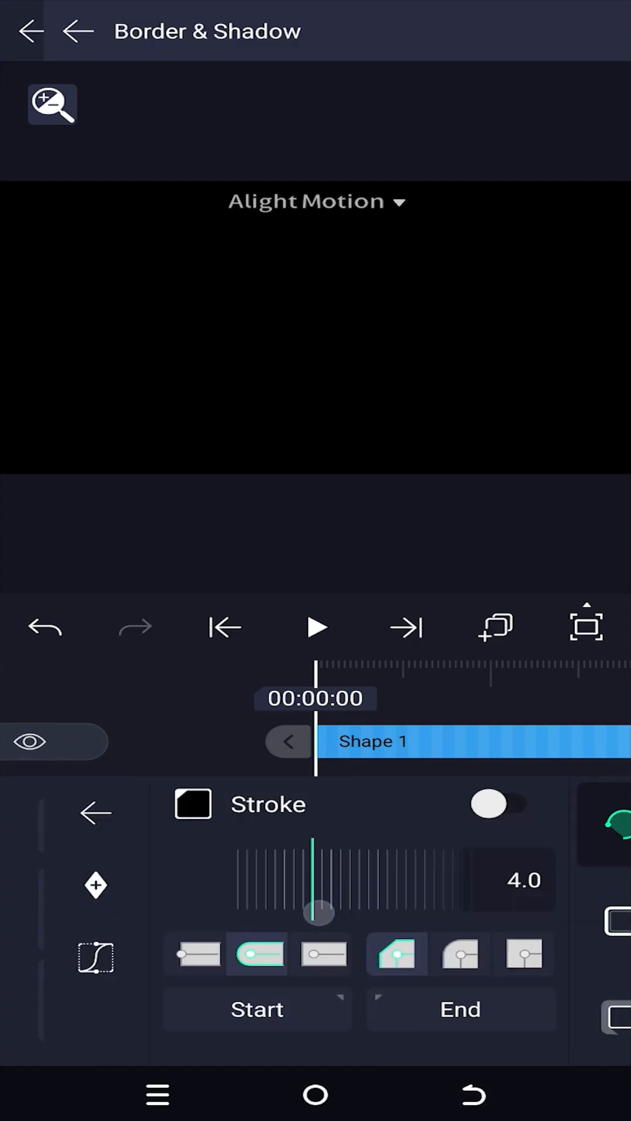
{"action": "left_click", "coordinate": [499, 803]}
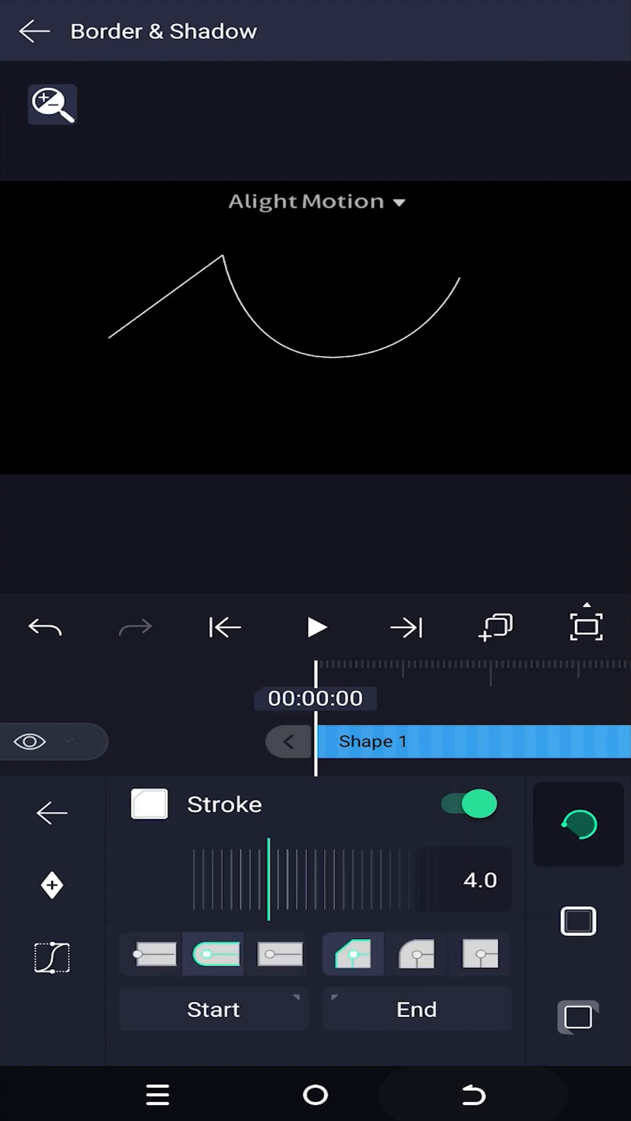
{"action": "left_click_drag", "start_coordinate": [265, 890], "coordinate": [270, 912]}
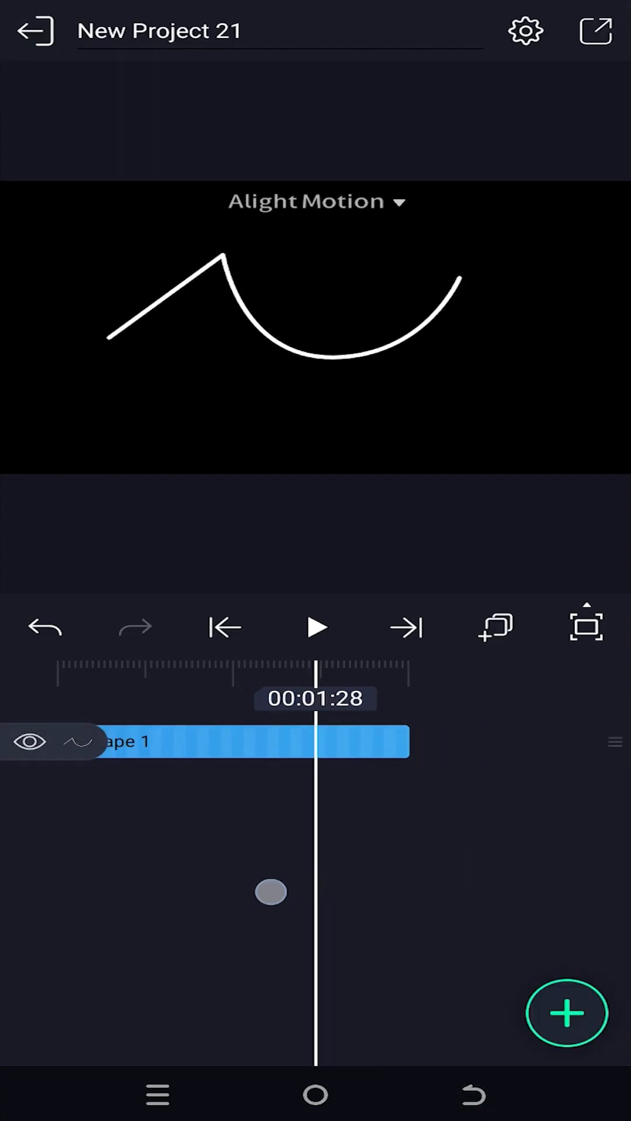
Step: Open the add-element panel again
{"action": "left_click", "coordinate": [208, 742]}
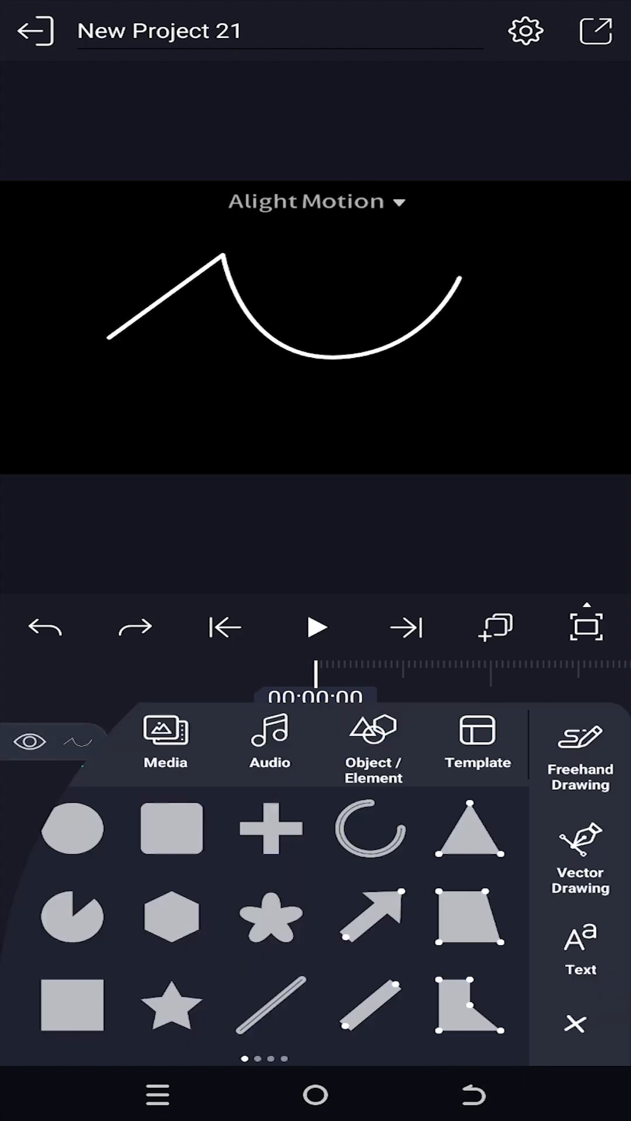
Step: Add a triangle shape, shrink it over the curve, and go to its effects
{"action": "left_click", "coordinate": [62, 744]}
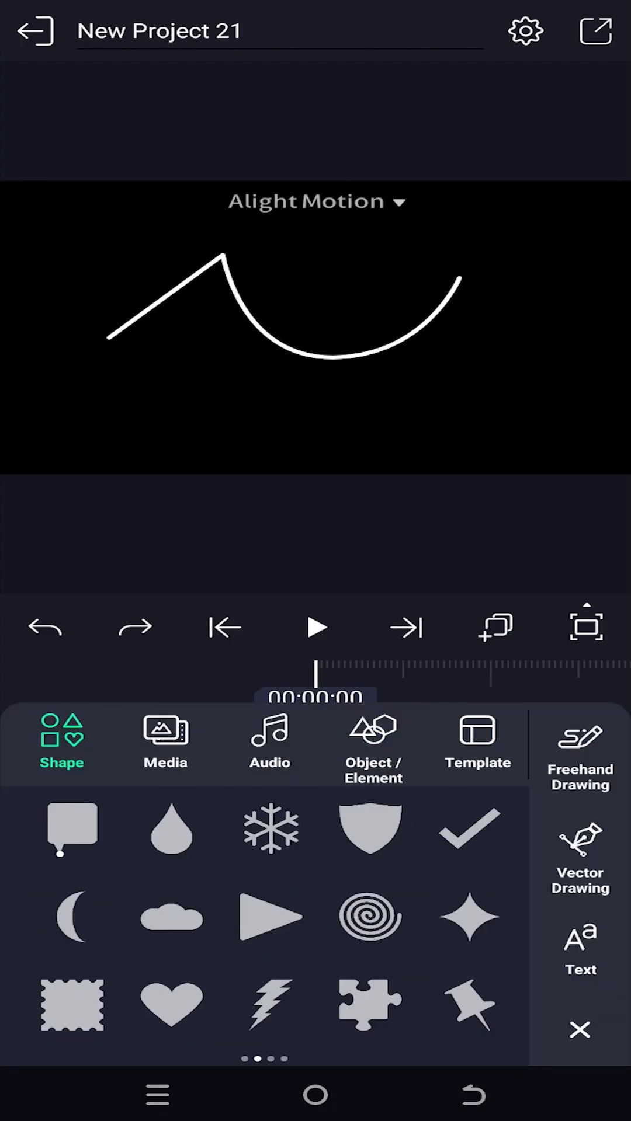
{"action": "left_click", "coordinate": [269, 918]}
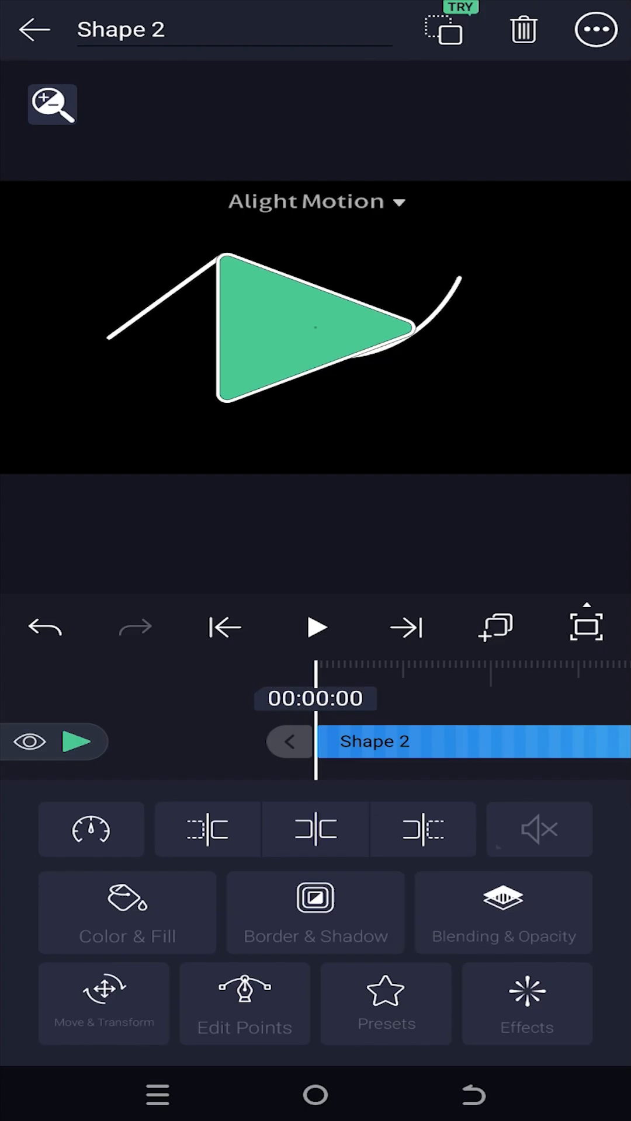
{"action": "left_click", "coordinate": [104, 1004]}
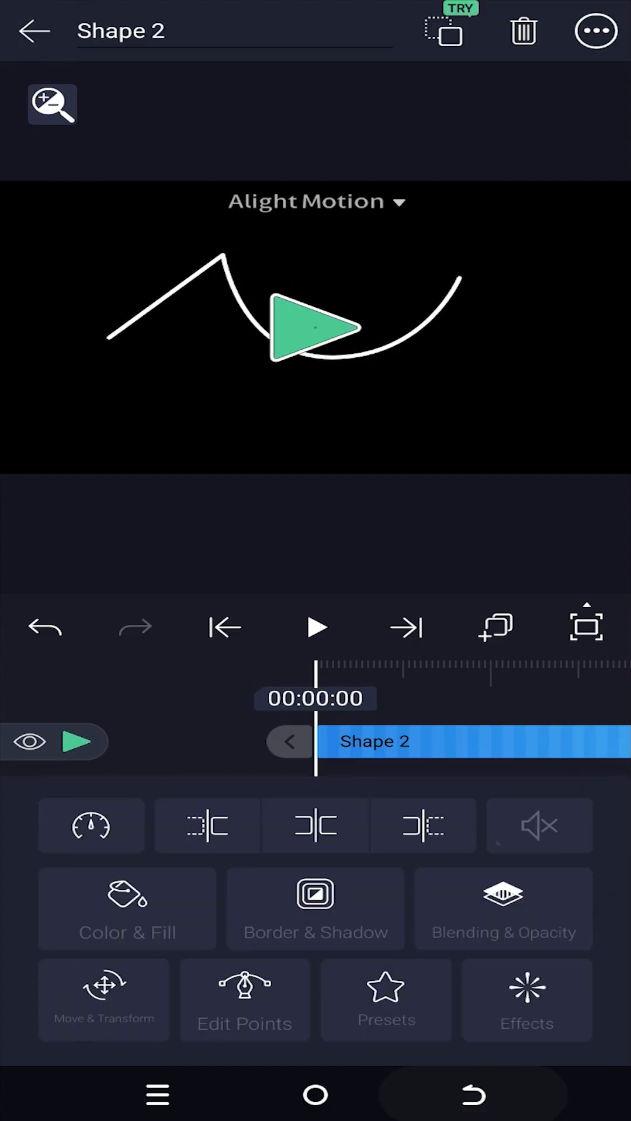
{"action": "left_click", "coordinate": [524, 999]}
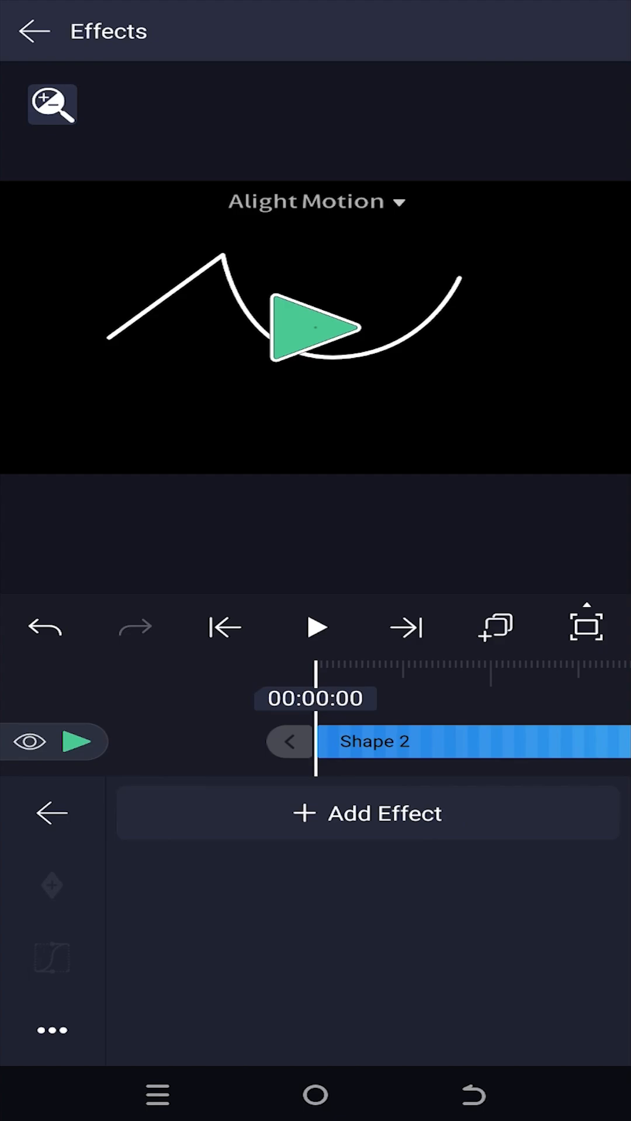
Step: Search effects for 'move' and add Move Along Path with Standard Settings to the triangle
{"action": "left_click", "coordinate": [367, 813]}
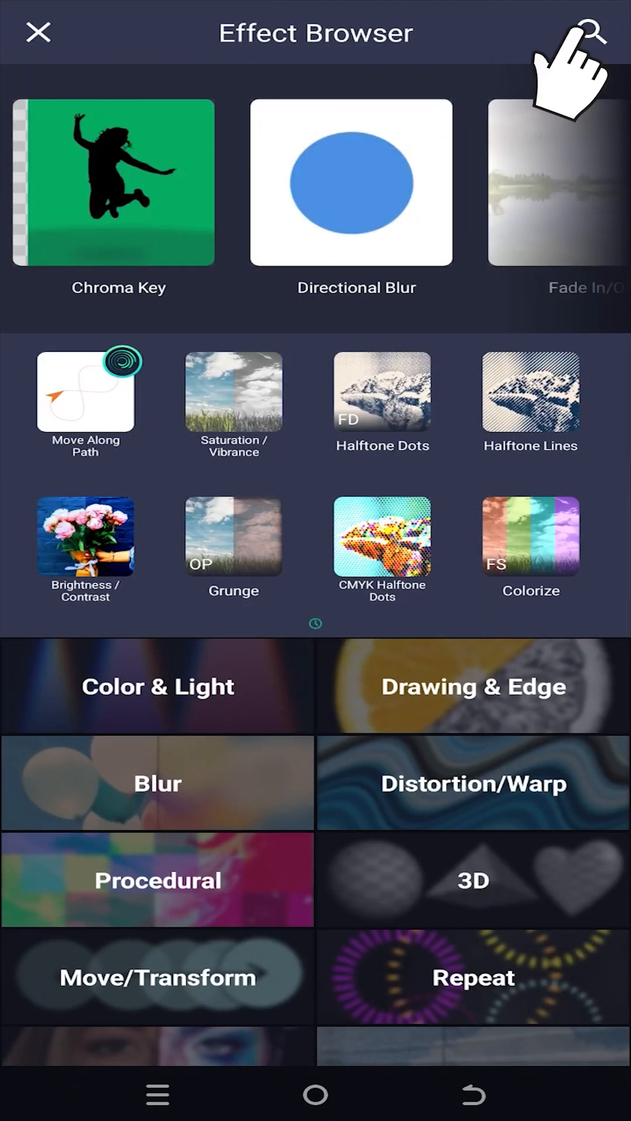
{"action": "left_click", "coordinate": [586, 32]}
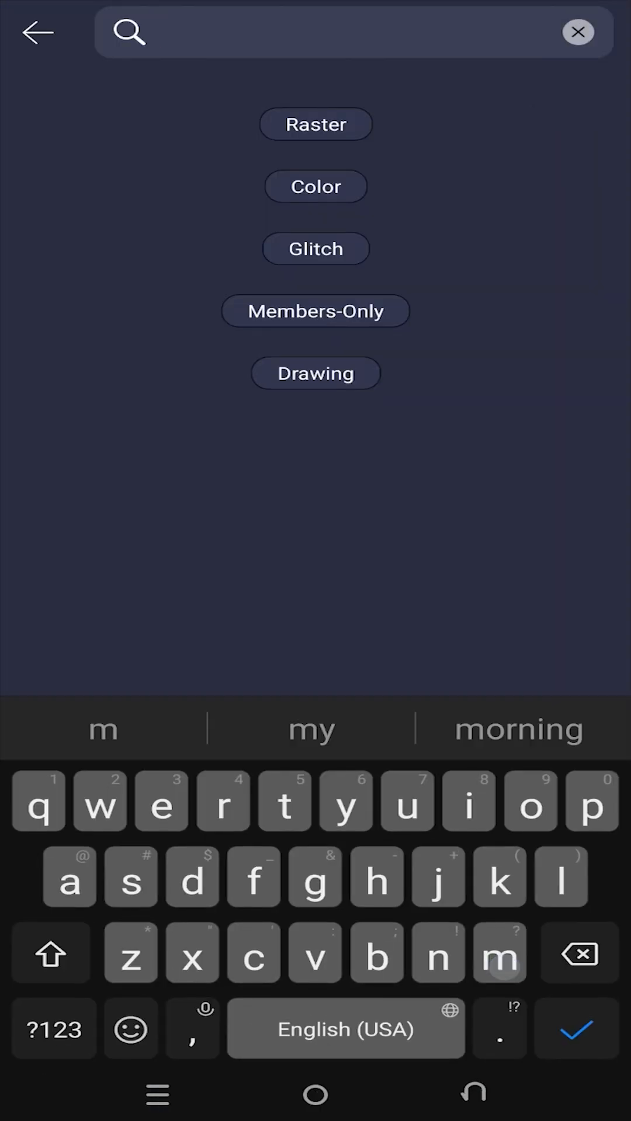
{"action": "type", "text": "move"}
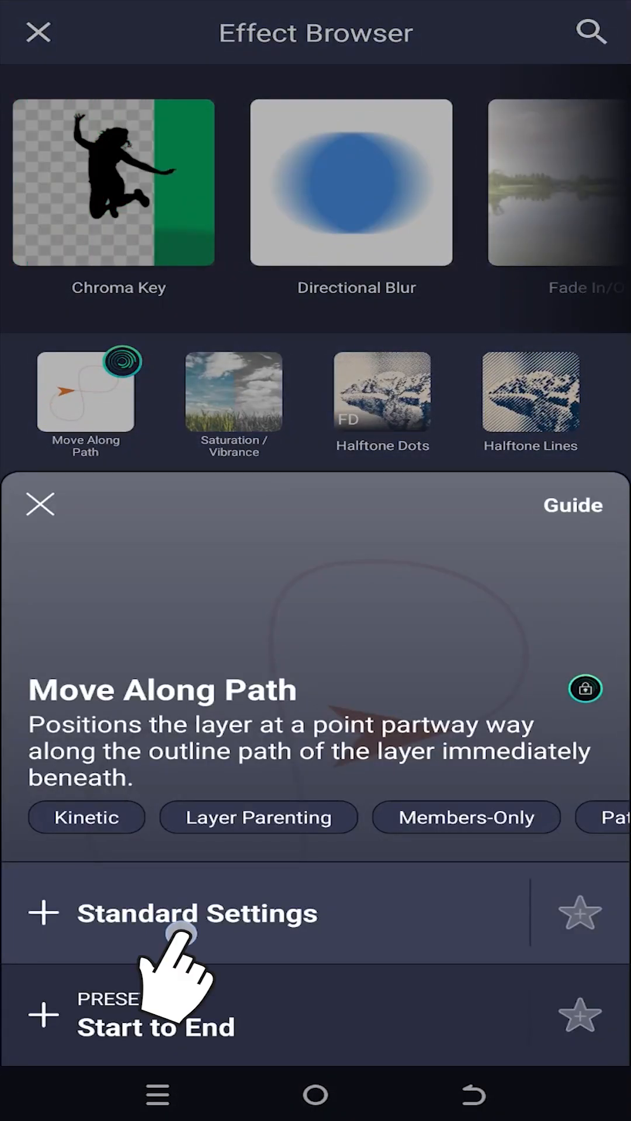
{"action": "left_click", "coordinate": [196, 914]}
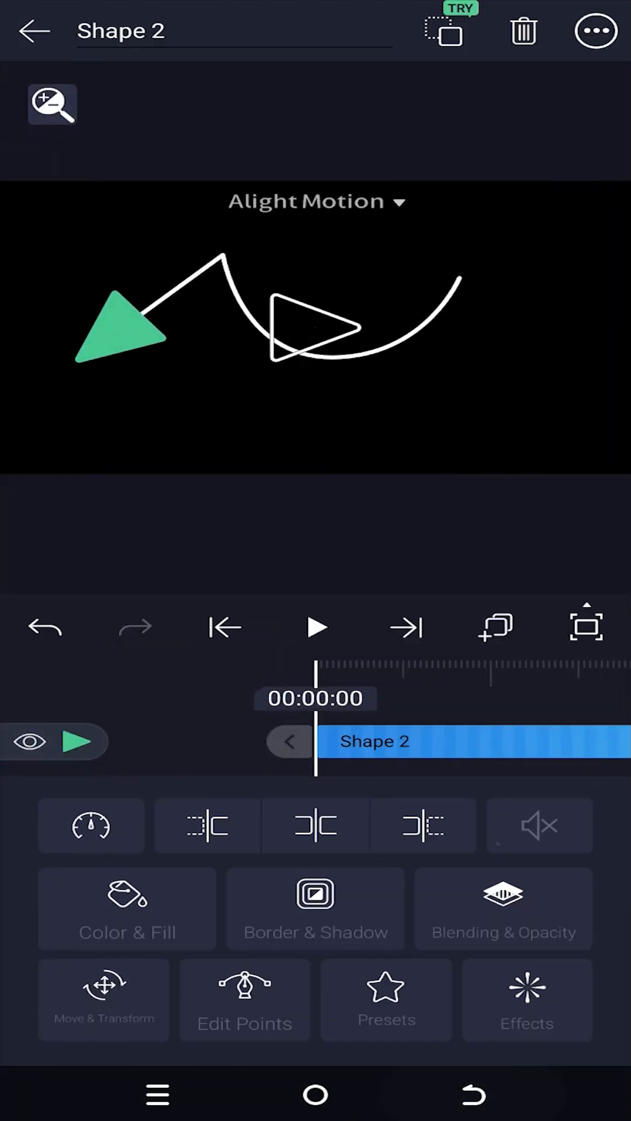
Step: Add a 0% Progress keyframe on the triangle's Move Along Path effect
{"action": "left_click", "coordinate": [103, 1000]}
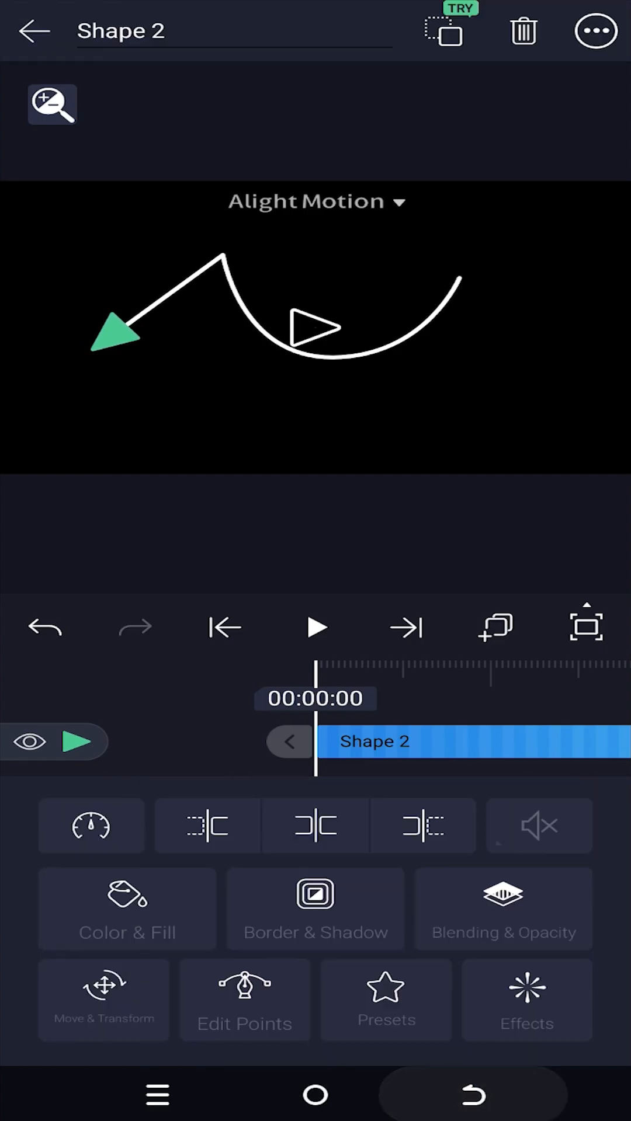
{"action": "left_click", "coordinate": [526, 1000]}
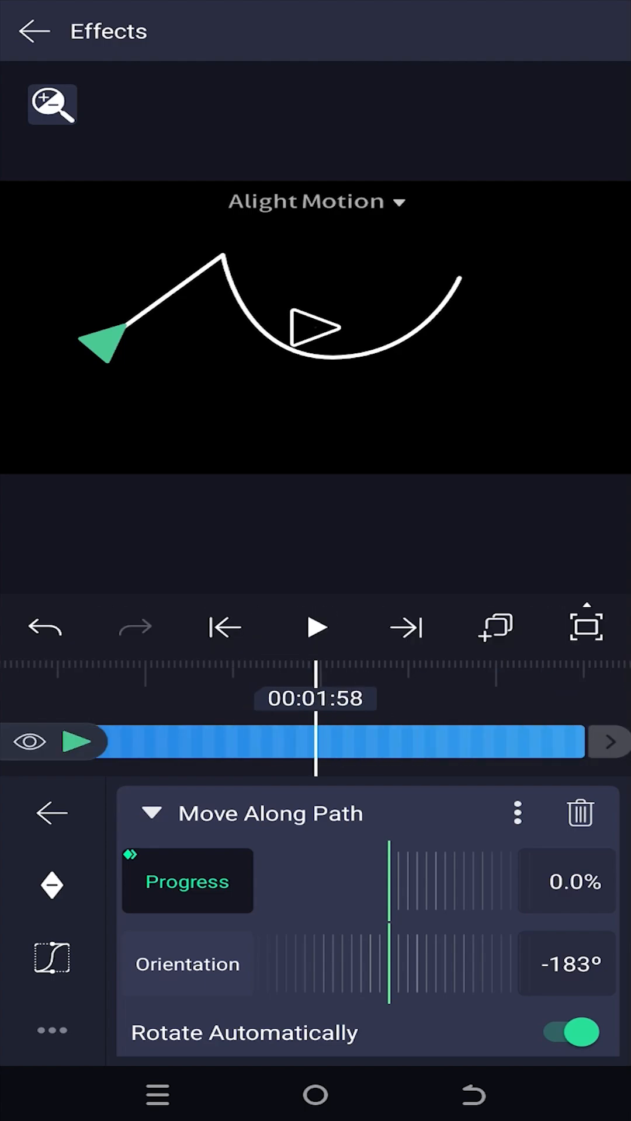
Step: Set Progress to 100% at the clip's end and play the animation
{"action": "left_click_drag", "start_coordinate": [314, 741], "coordinate": [445, 704]}
{"action": "type", "text": "1"}
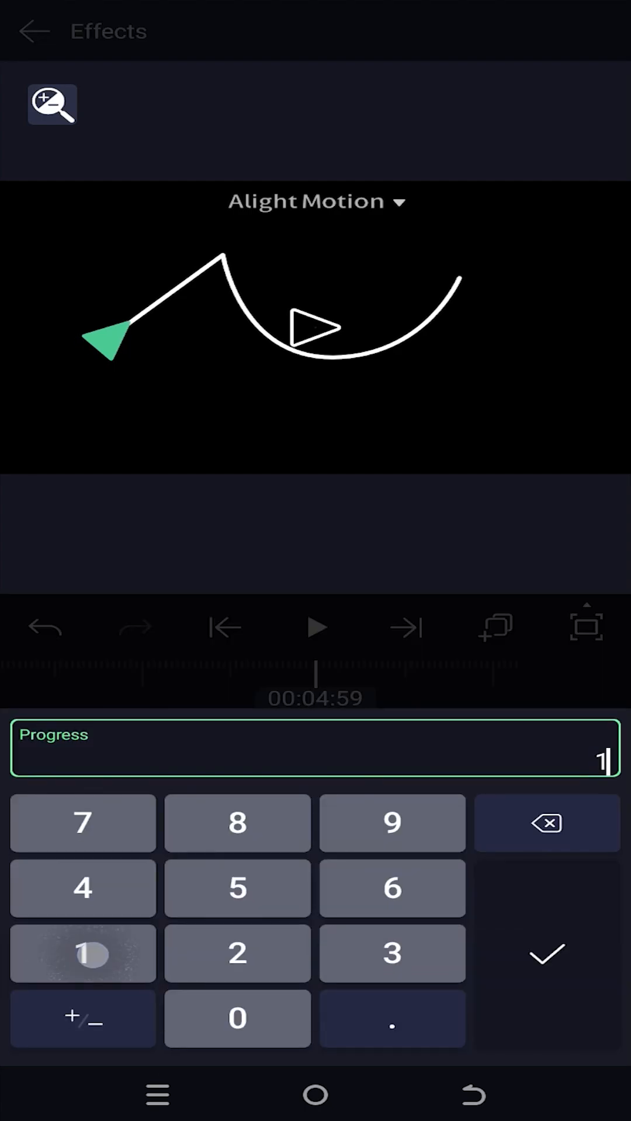
{"action": "left_click", "coordinate": [545, 954]}
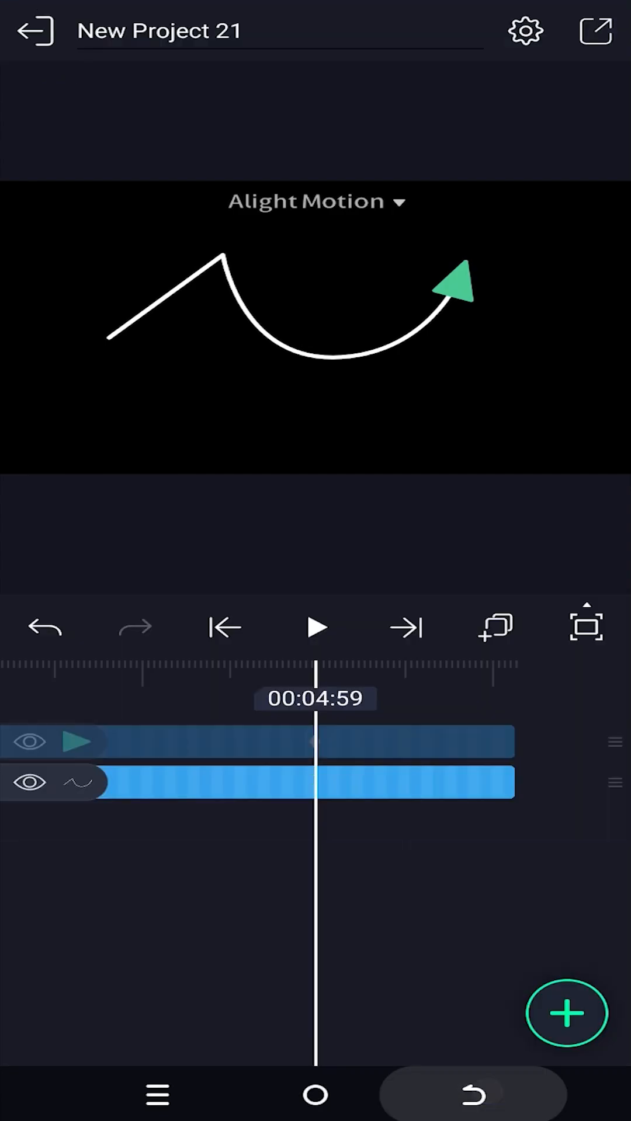
{"action": "left_click", "coordinate": [314, 627]}
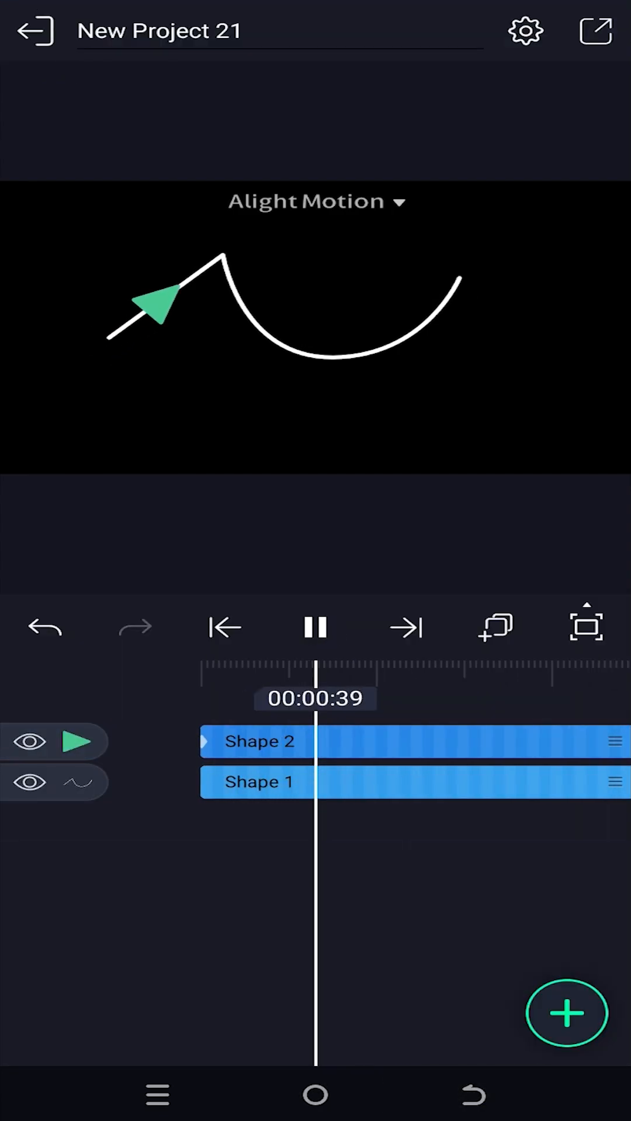